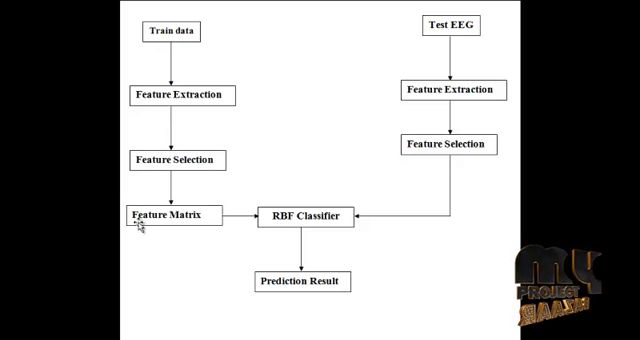
mouse_move(440, 206)
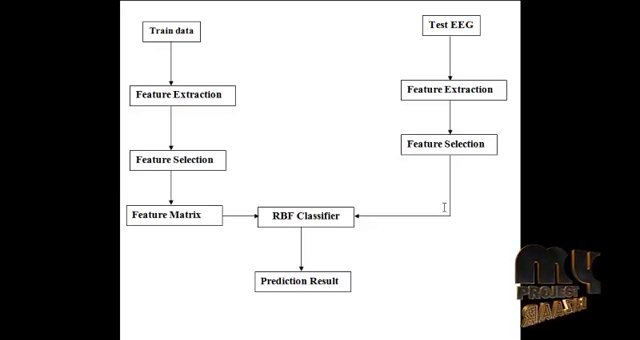
mouse_move(430, 218)
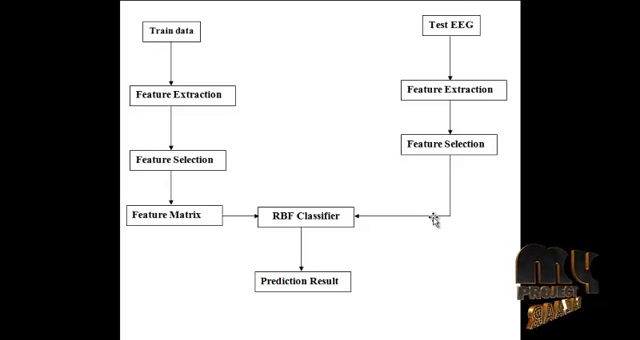
mouse_move(304, 308)
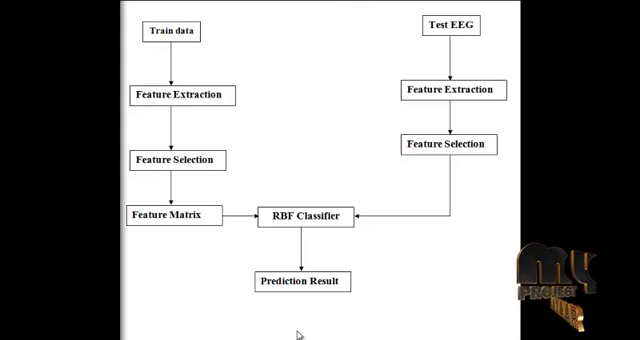
mouse_move(250, 324)
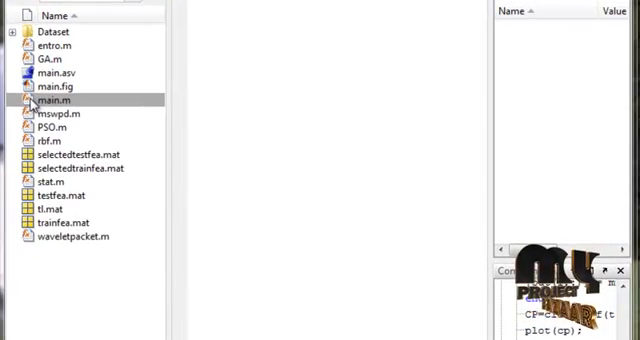
Run main.m from the Current Folder to launch the EEG classification GUI
right_click(56, 100)
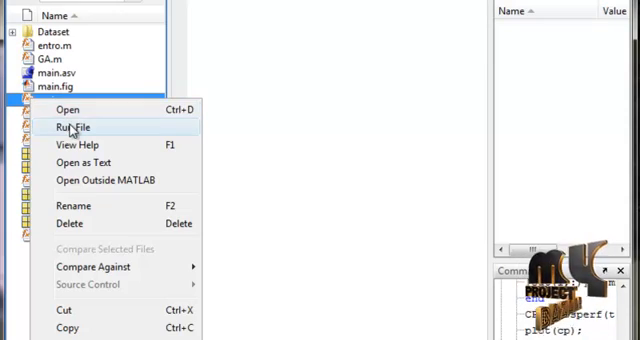
left_click(74, 128)
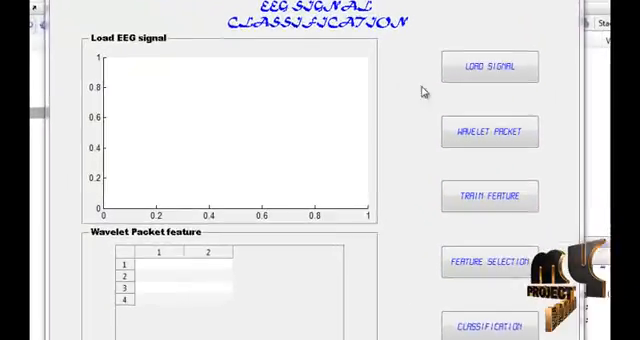
Load a test EEG signal file, plot it, and compute its wavelet packet features
left_click(490, 66)
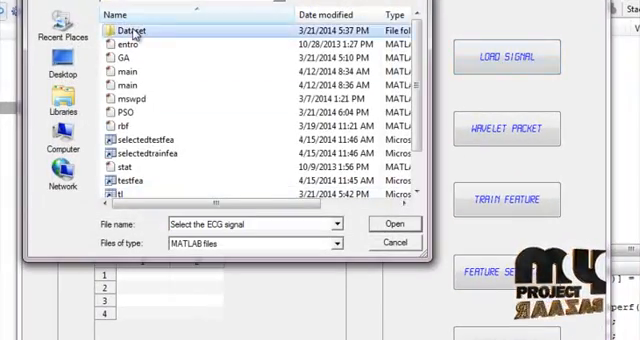
left_click(394, 224)
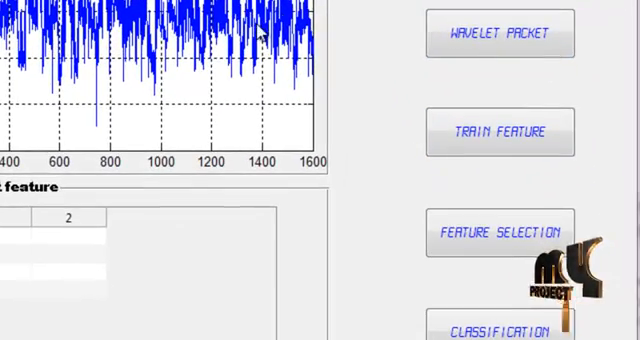
left_click(500, 32)
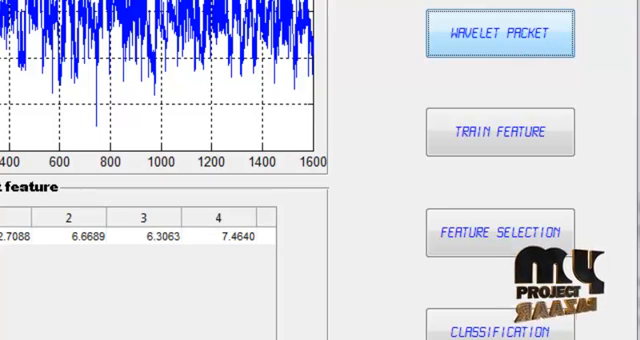
mouse_move(120, 320)
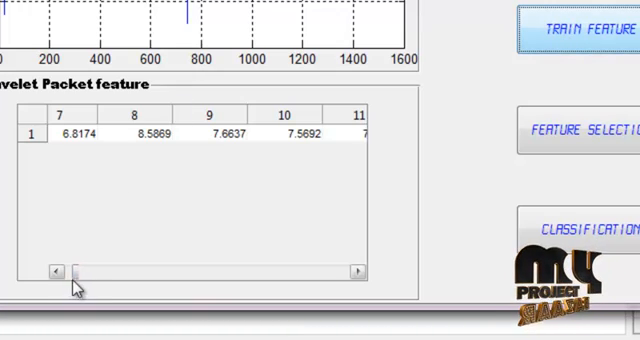
Run genetic-algorithm feature selection (fitness S=2.0041 at generation 63), then classify the signal
left_click(580, 130)
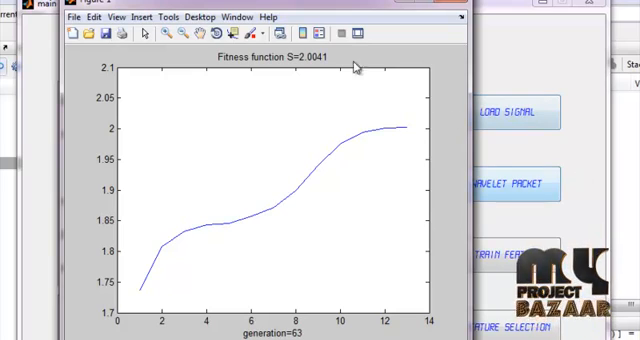
mouse_move(224, 284)
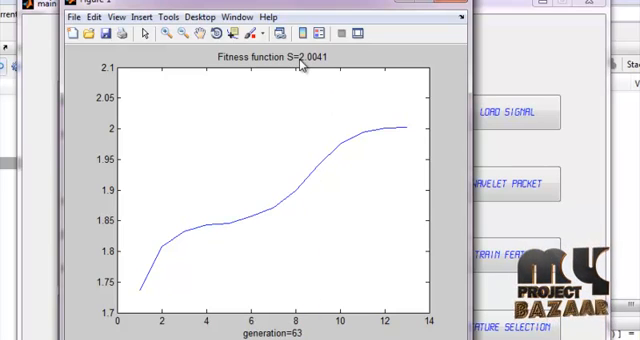
mouse_move(160, 258)
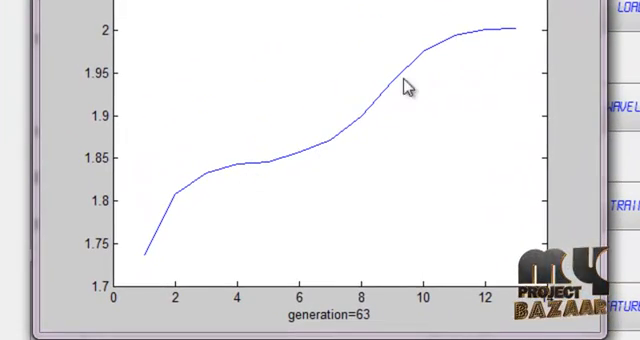
mouse_move(404, 88)
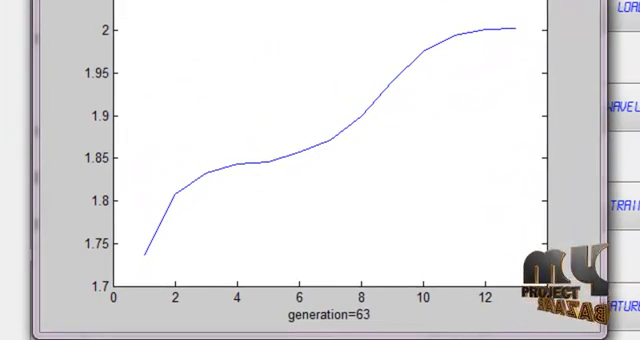
left_click(620, 310)
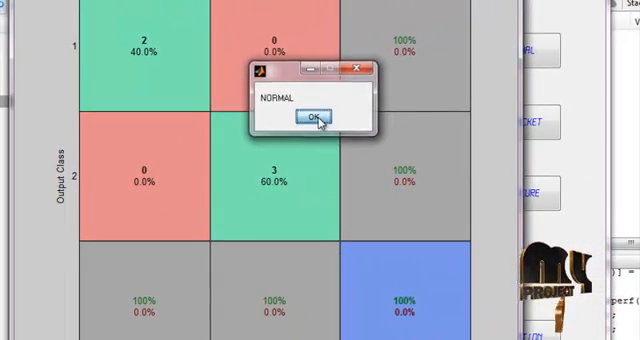
Dismiss the NORMAL result message and view the 5-epoch training performance plot
left_click(314, 116)
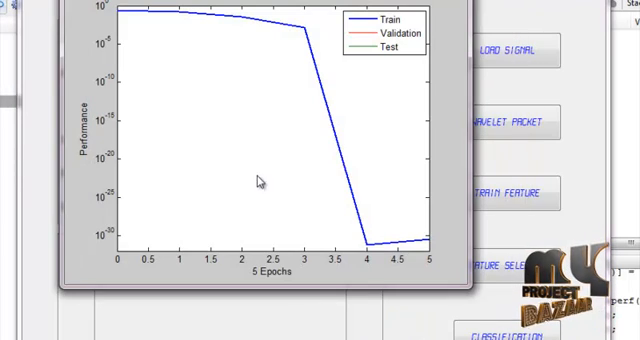
mouse_move(254, 148)
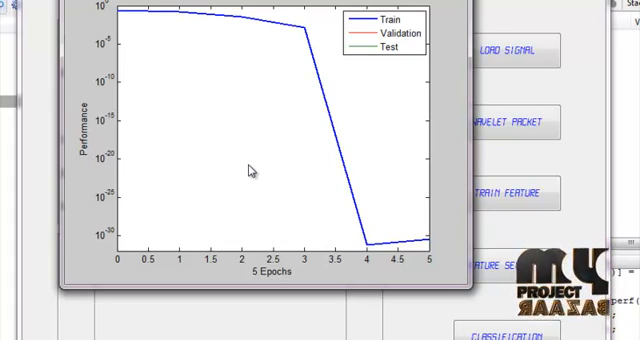
mouse_move(216, 56)
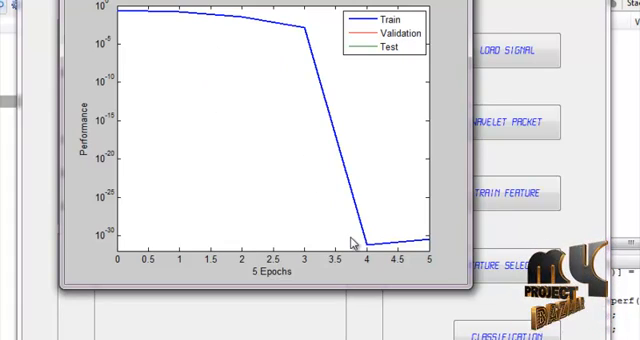
mouse_move(356, 244)
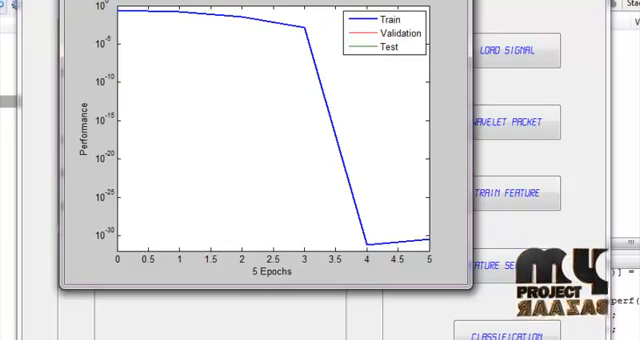
Load a second, spikier EEG signal file and plot it in the GUI
left_click(508, 50)
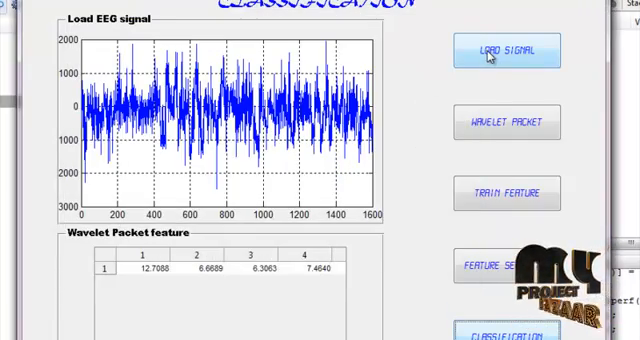
left_click(506, 50)
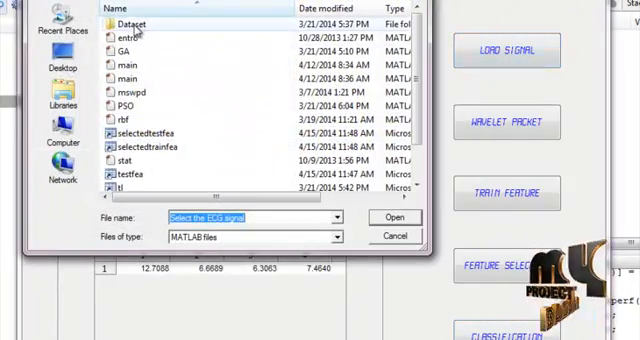
left_click(396, 216)
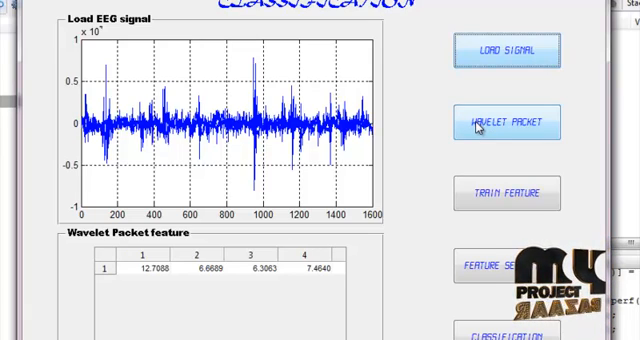
Compute the new signal's wavelet packet features and its training features
left_click(508, 122)
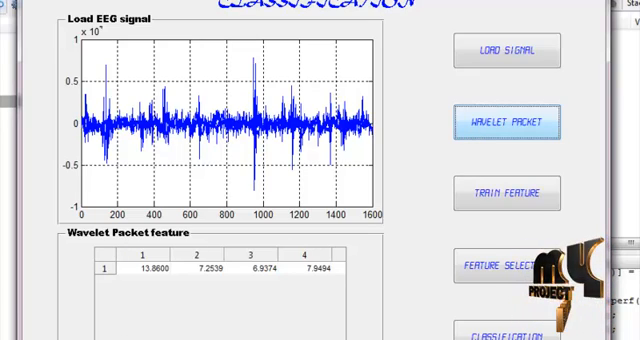
scroll("right", 3)
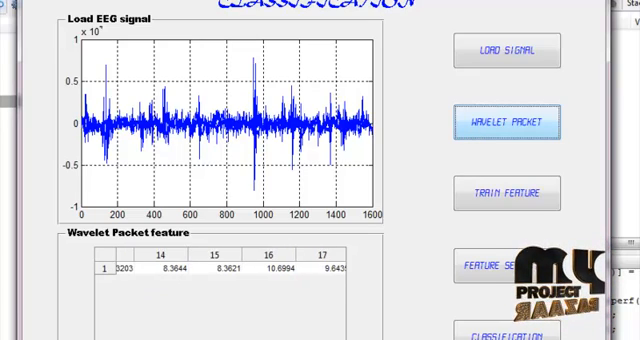
left_click(506, 192)
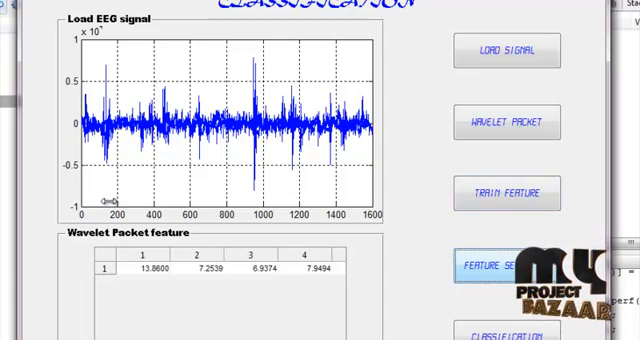
Classify the second signal as ABNORMAL with 100% accuracy and dismiss the result message
left_click(506, 266)
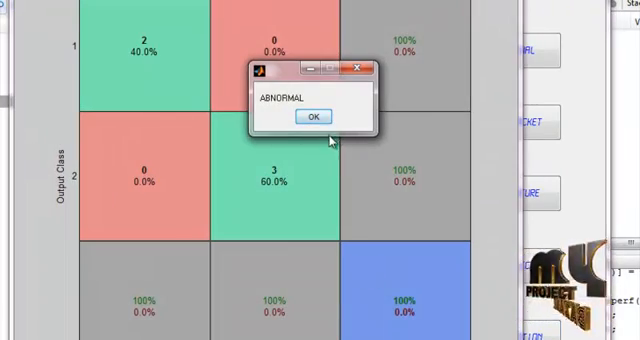
left_click(312, 116)
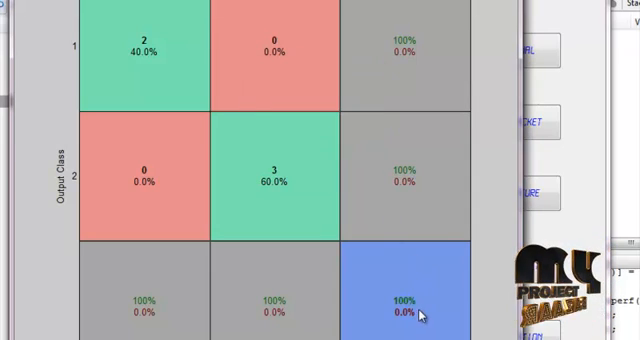